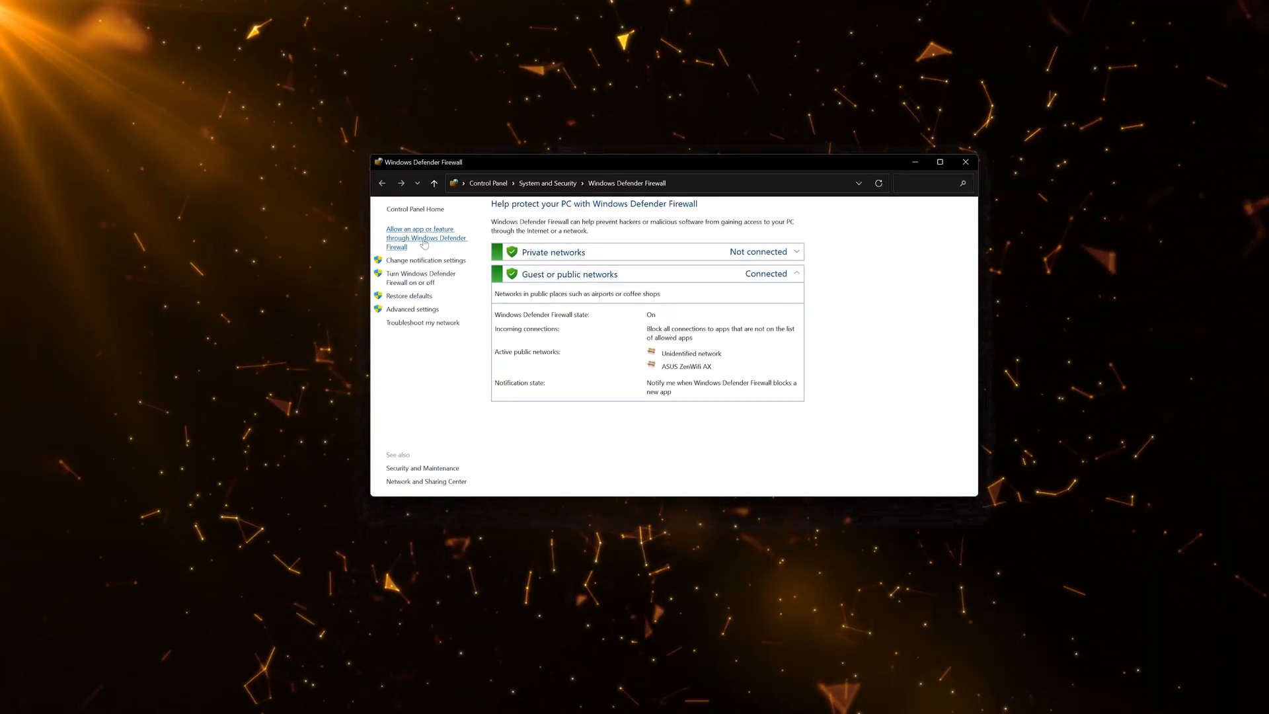
- Reach the allowed apps list and start adding another app via the Add an app dialog
click(420, 238)
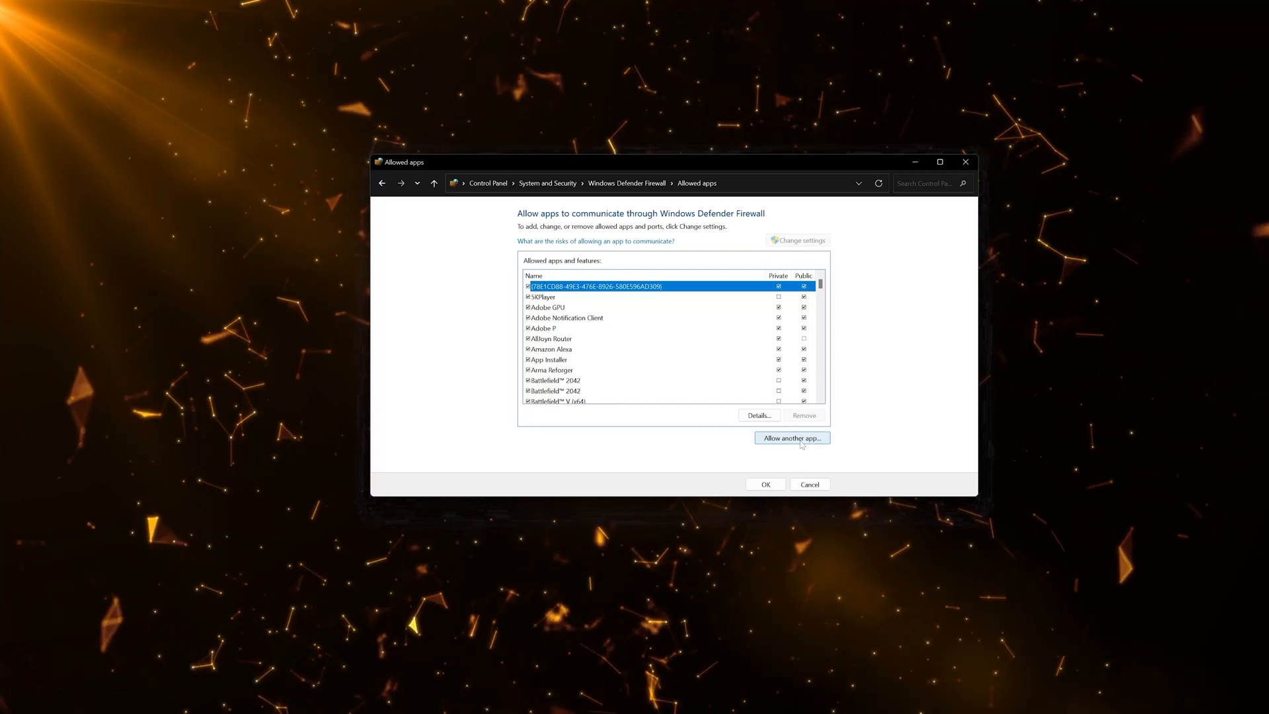
click(792, 438)
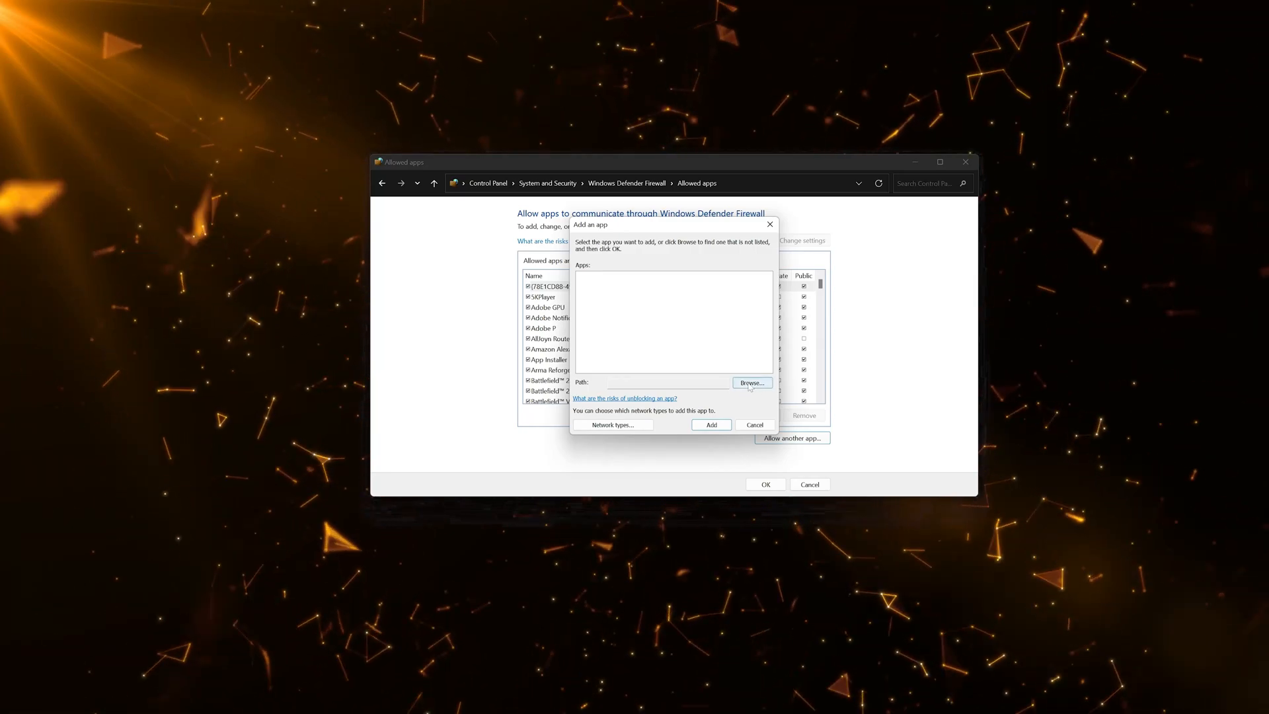
- Add RiotClientServices from C:\Riot Games\Riot Client to the allowed apps list
click(751, 383)
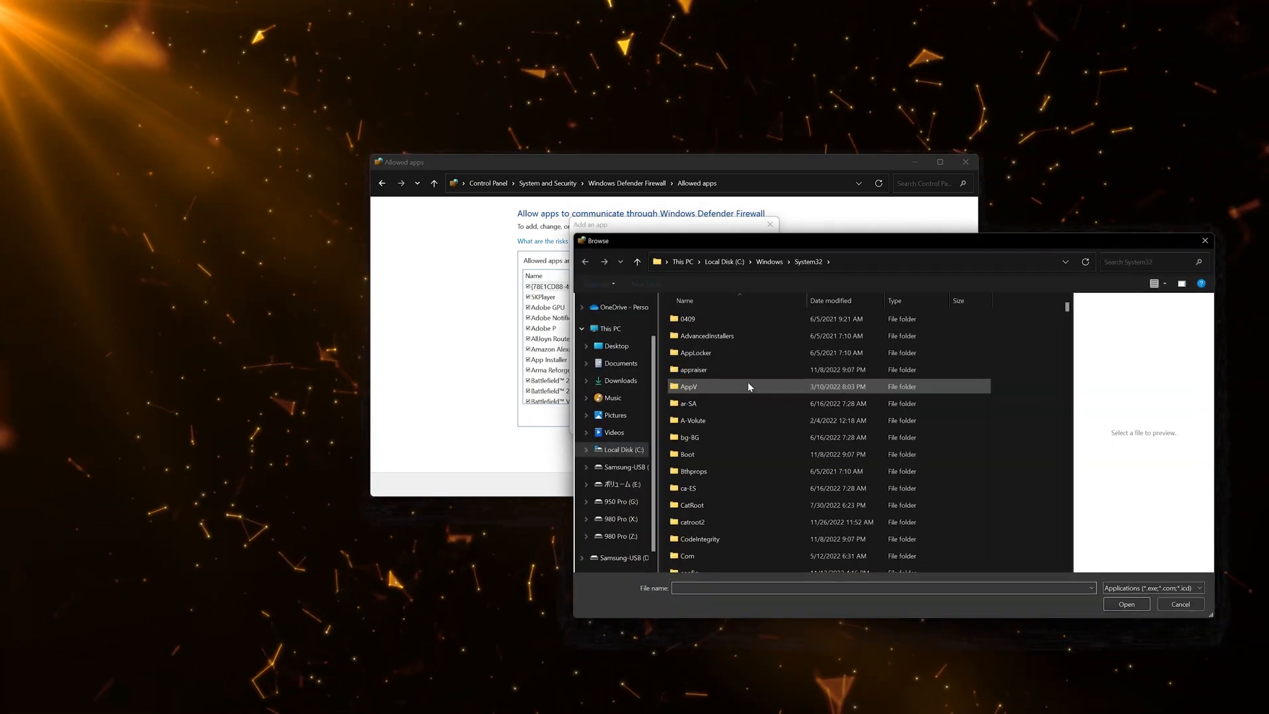
mouse_move(749, 386)
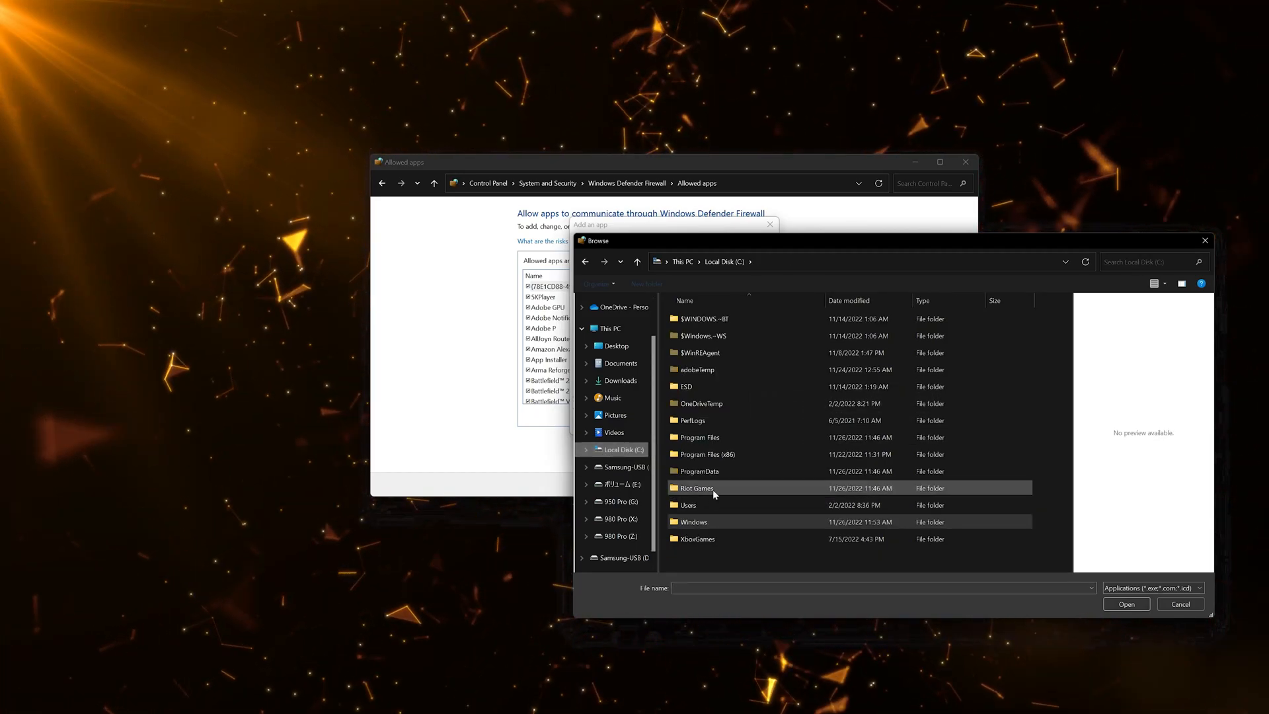
double_click(697, 488)
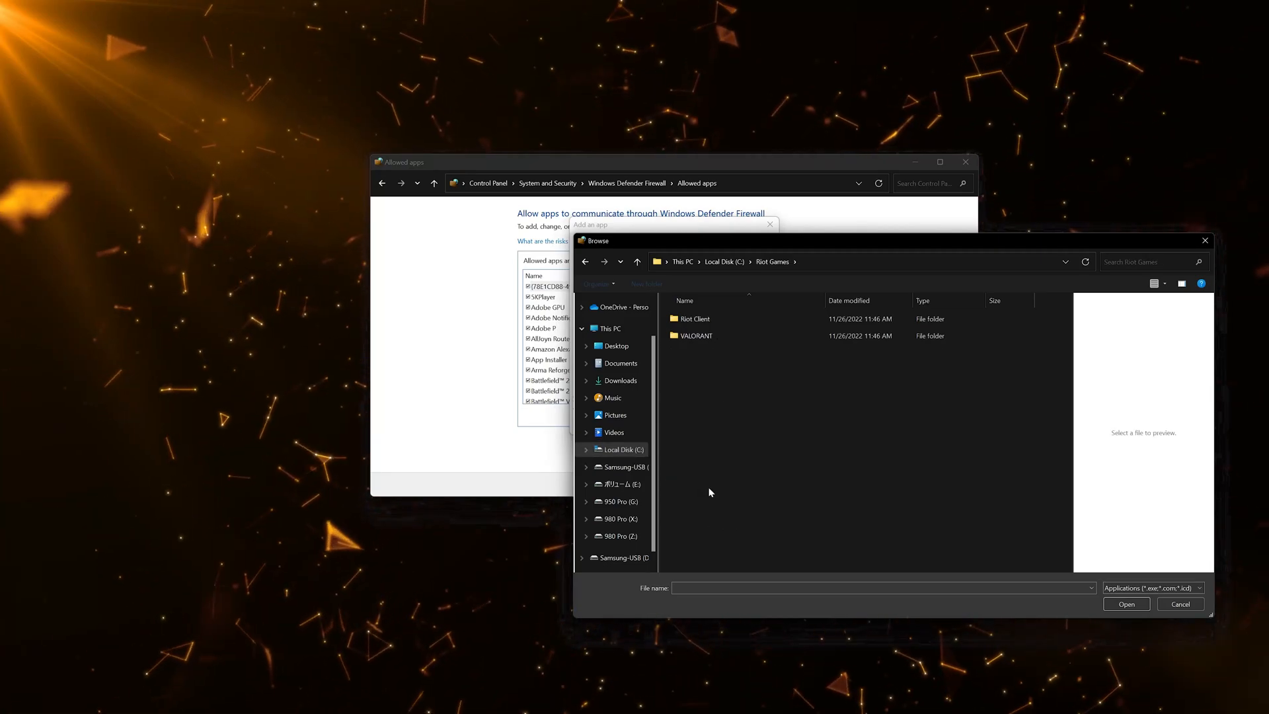
click(695, 318)
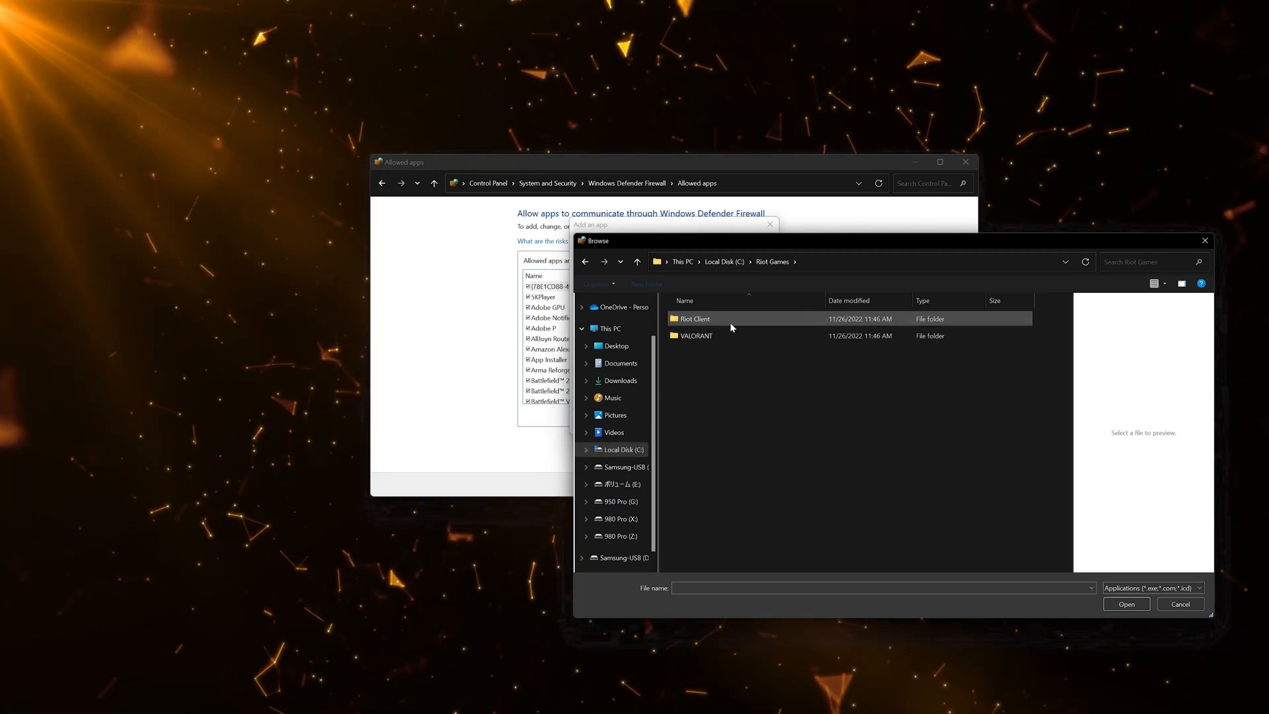
double_click(696, 319)
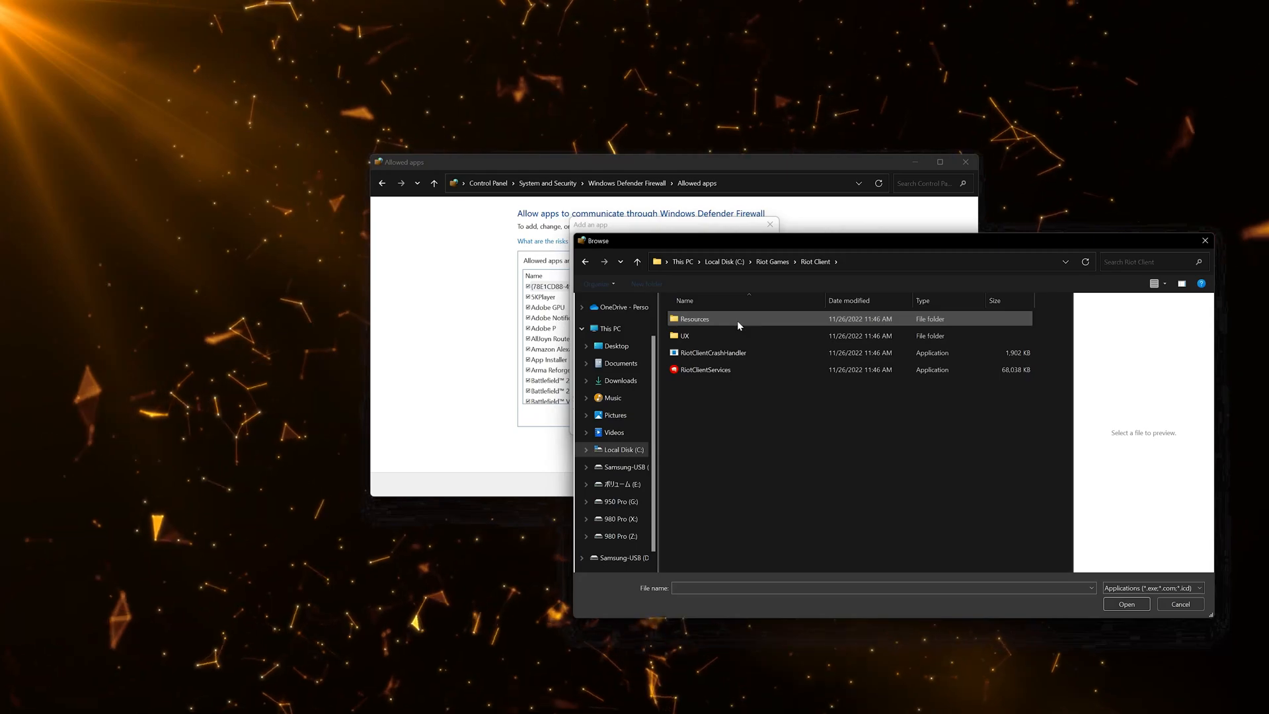
mouse_move(708, 374)
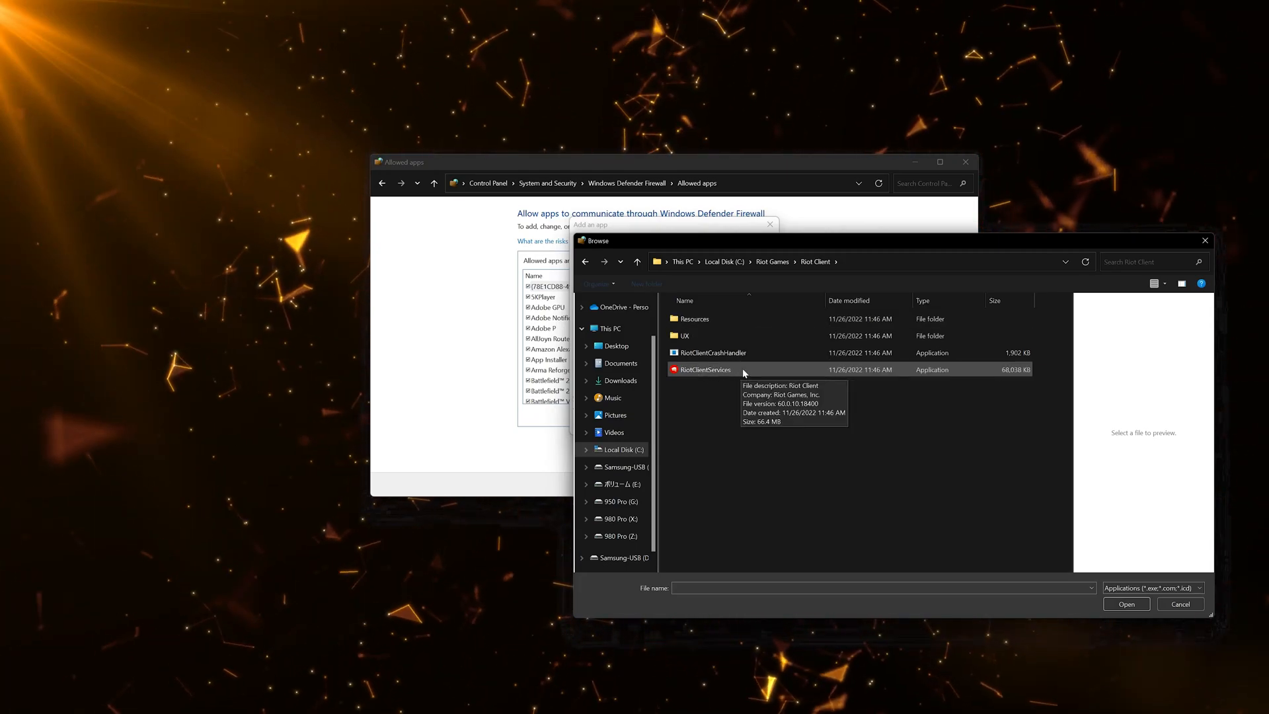
click(1127, 603)
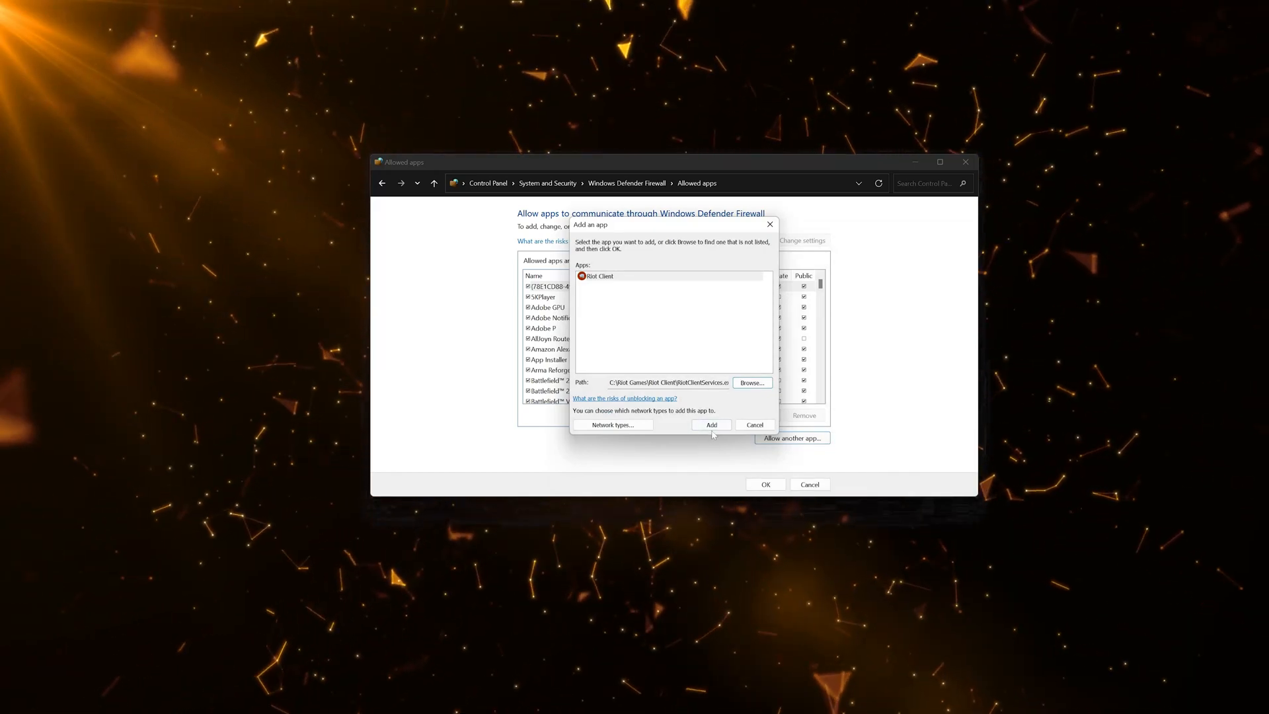
click(711, 425)
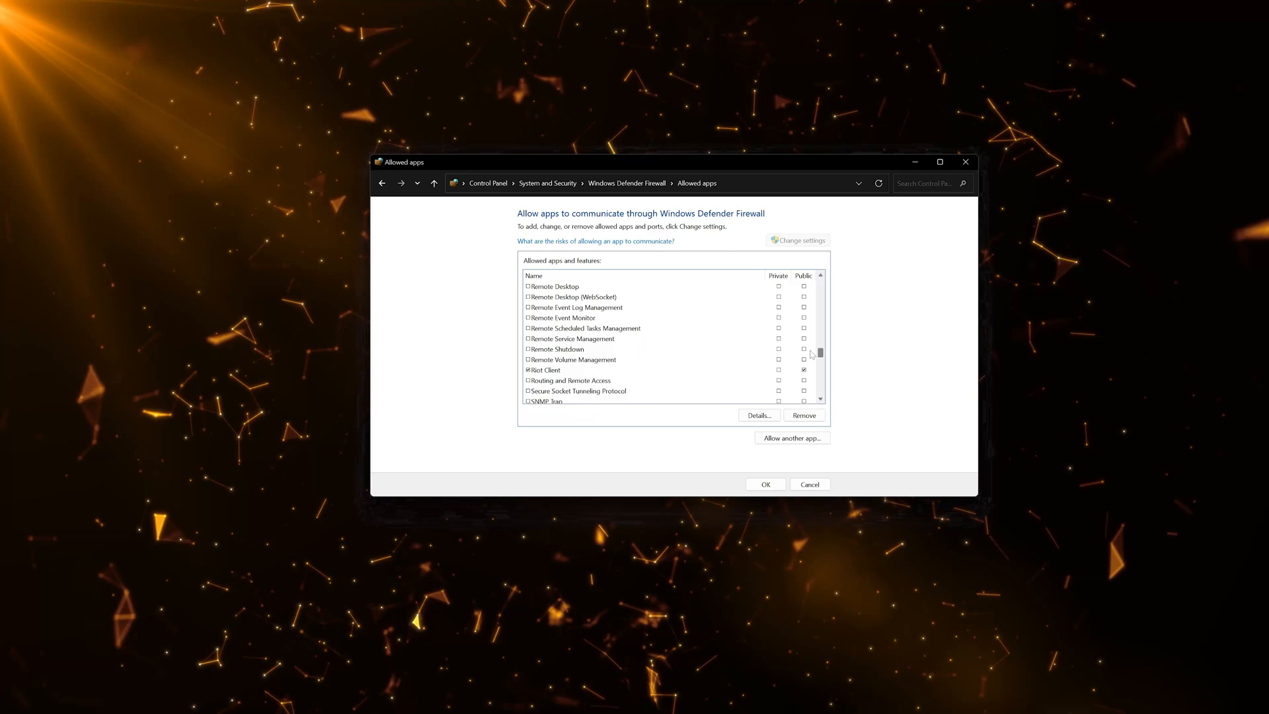
- Tick Riot Client's Private checkbox so it is allowed on private and public networks
scroll(down, 3)
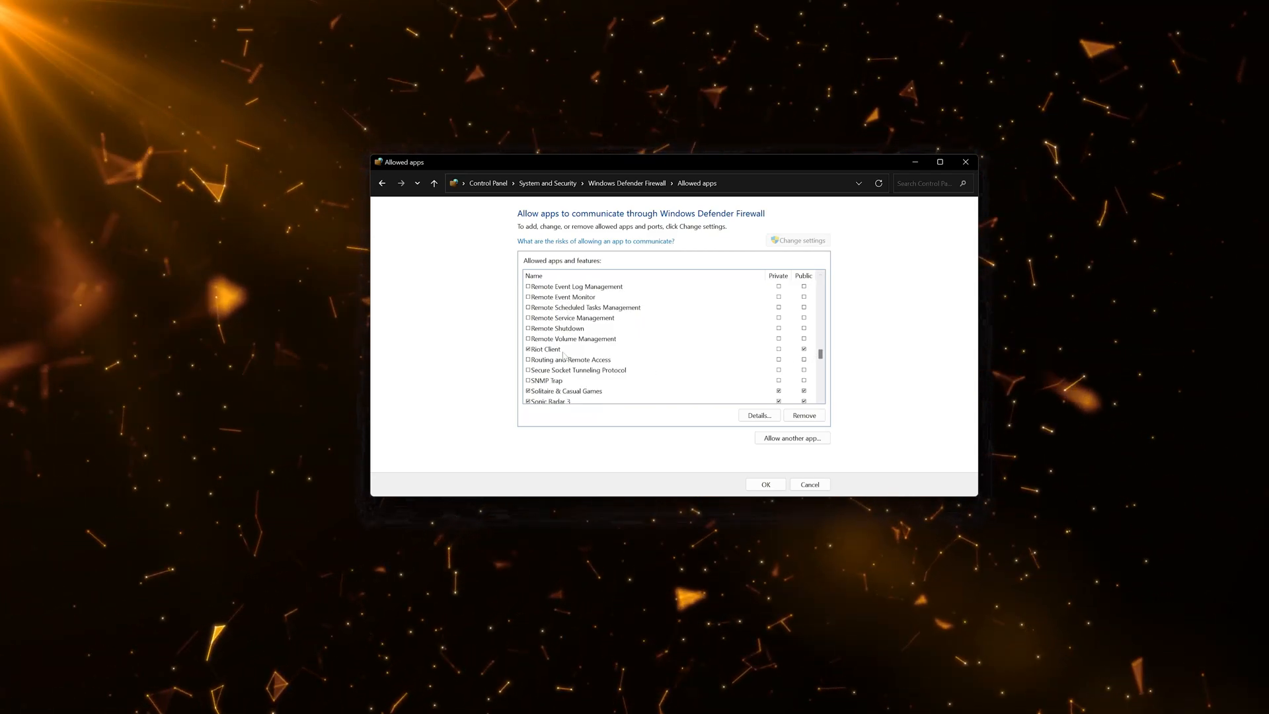
click(547, 349)
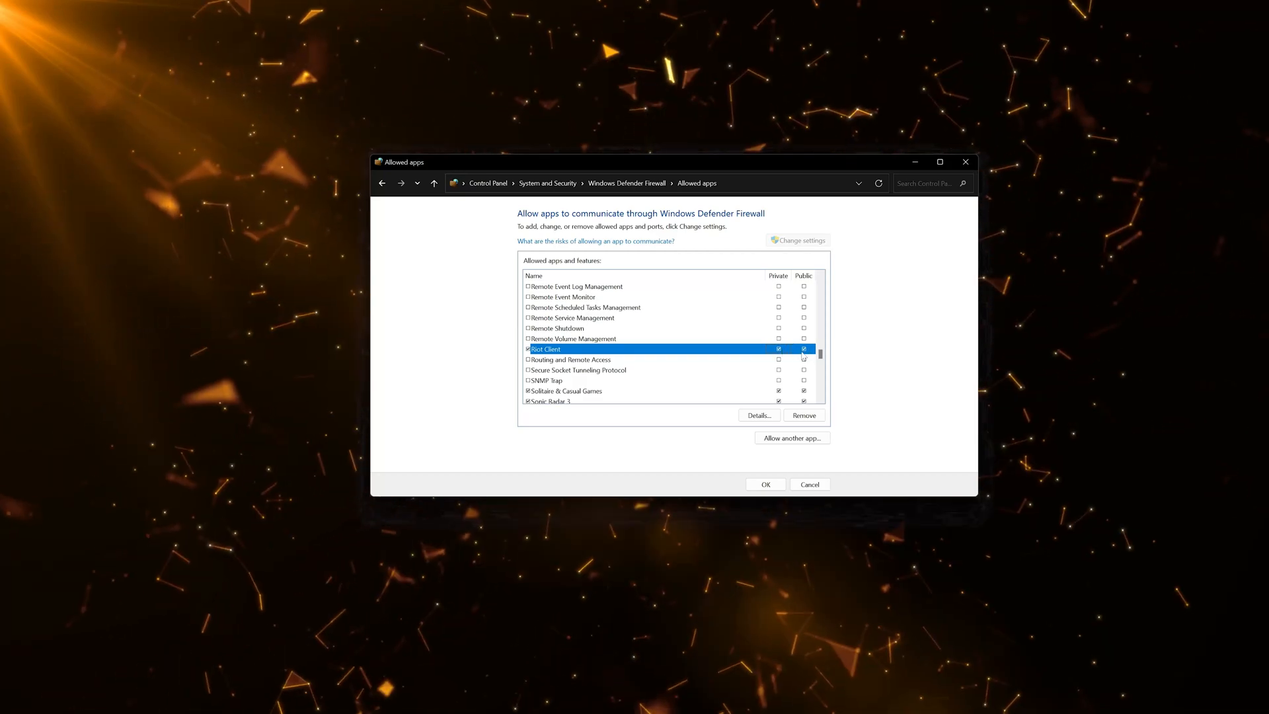
scroll(down, 3)
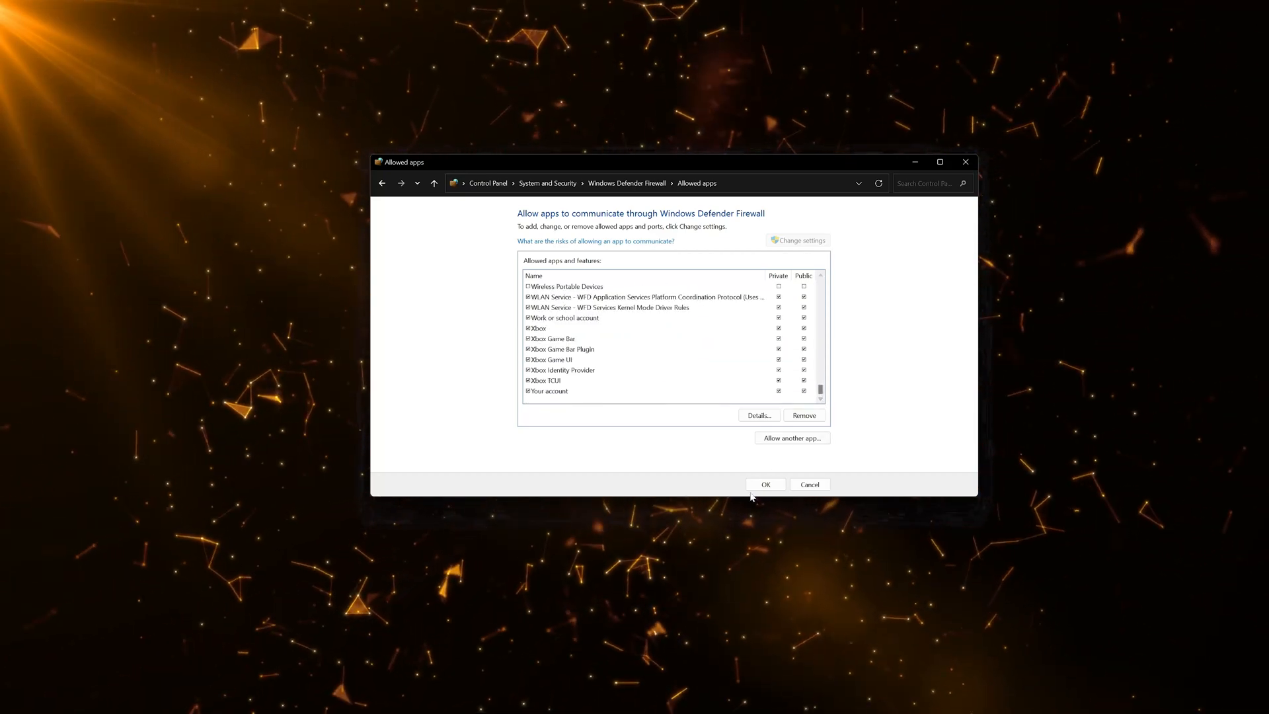